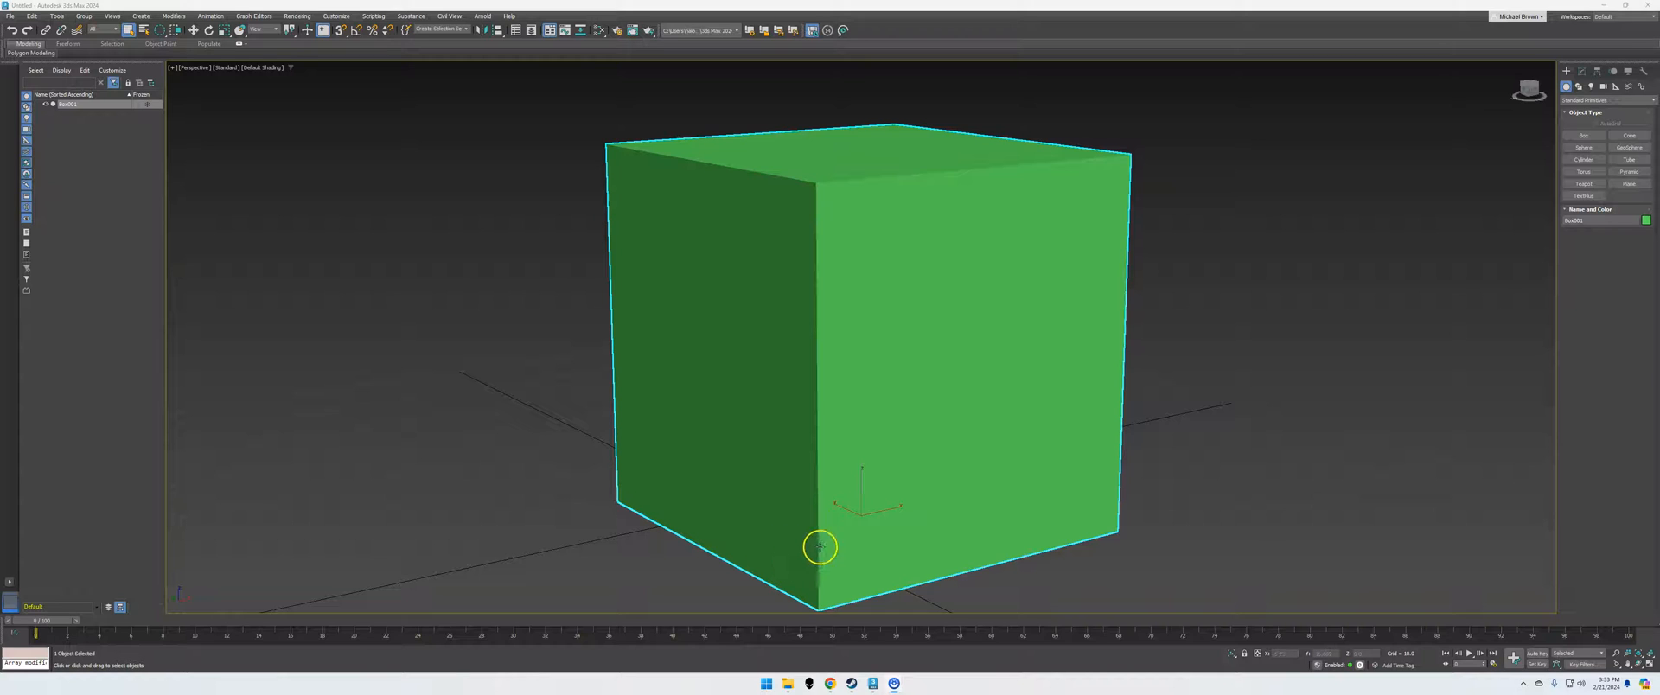
mouse_move(965, 206)
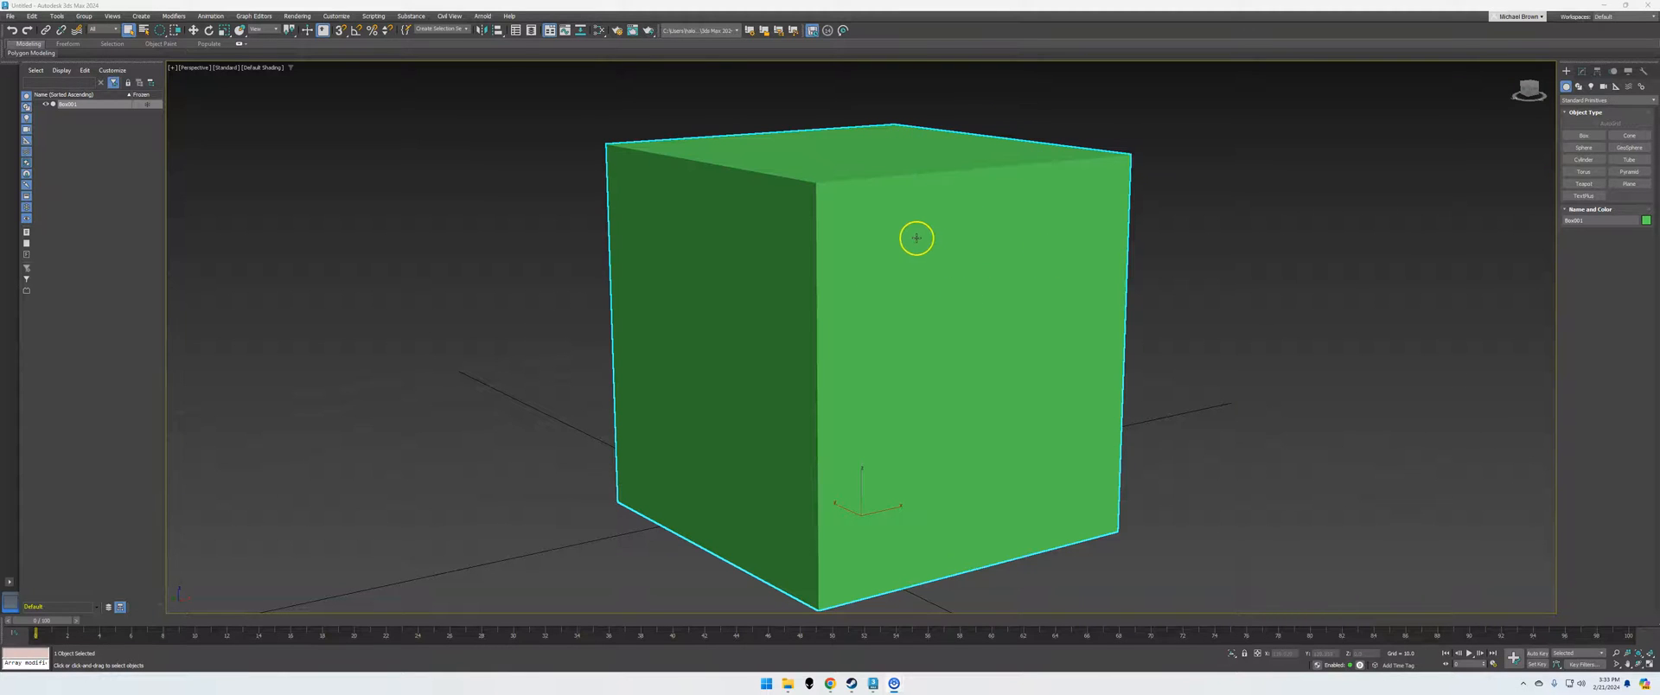
mouse_move(790, 305)
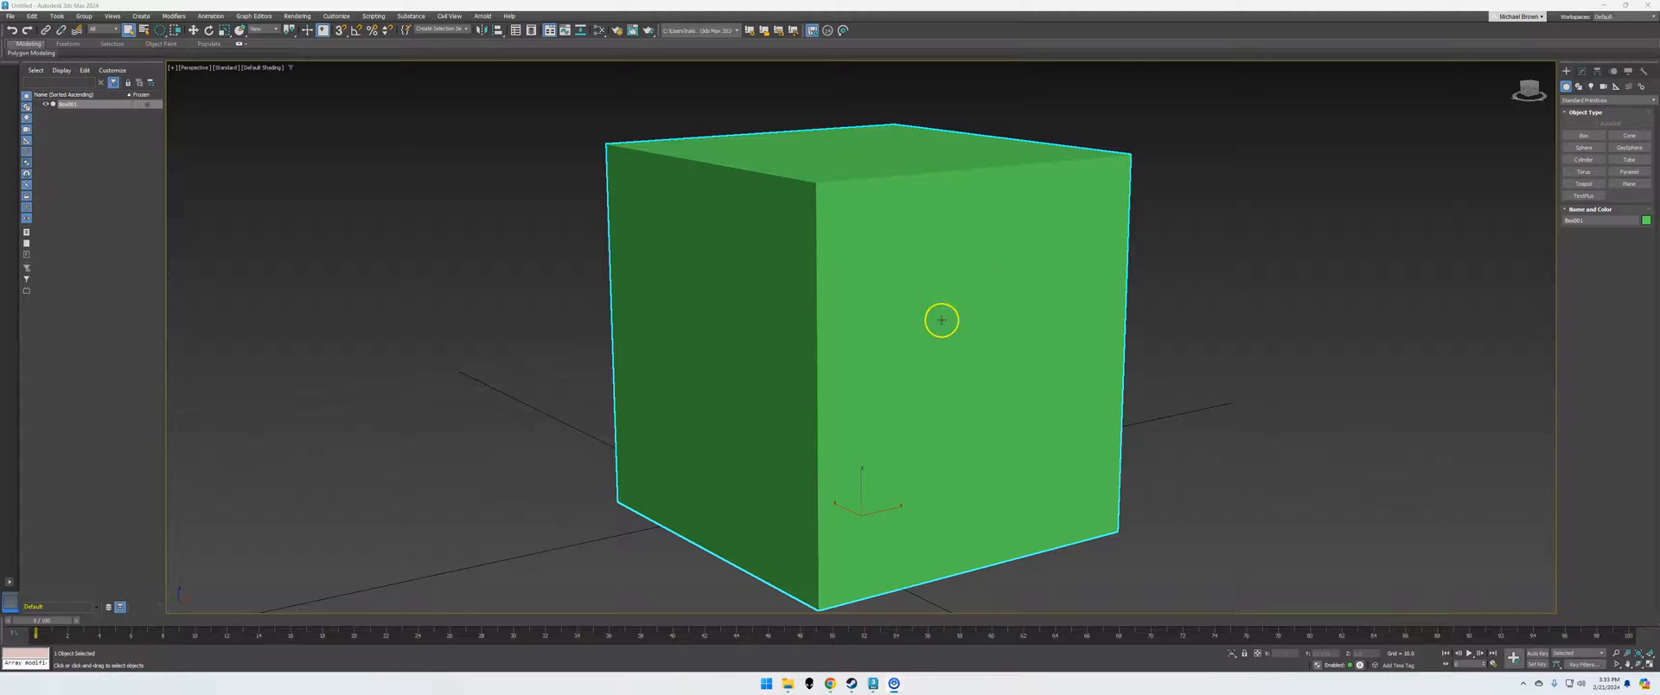
mouse_move(920, 337)
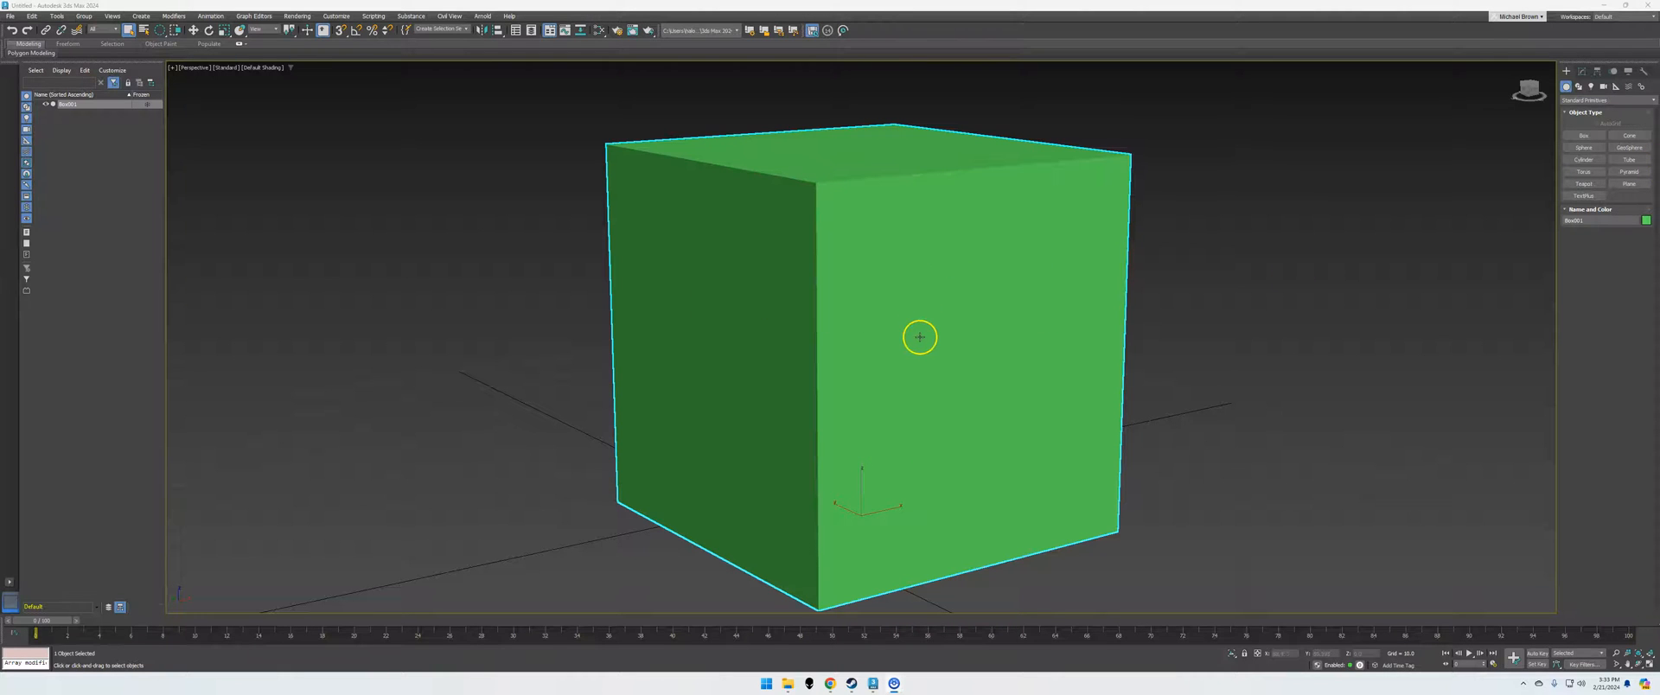
mouse_move(919, 251)
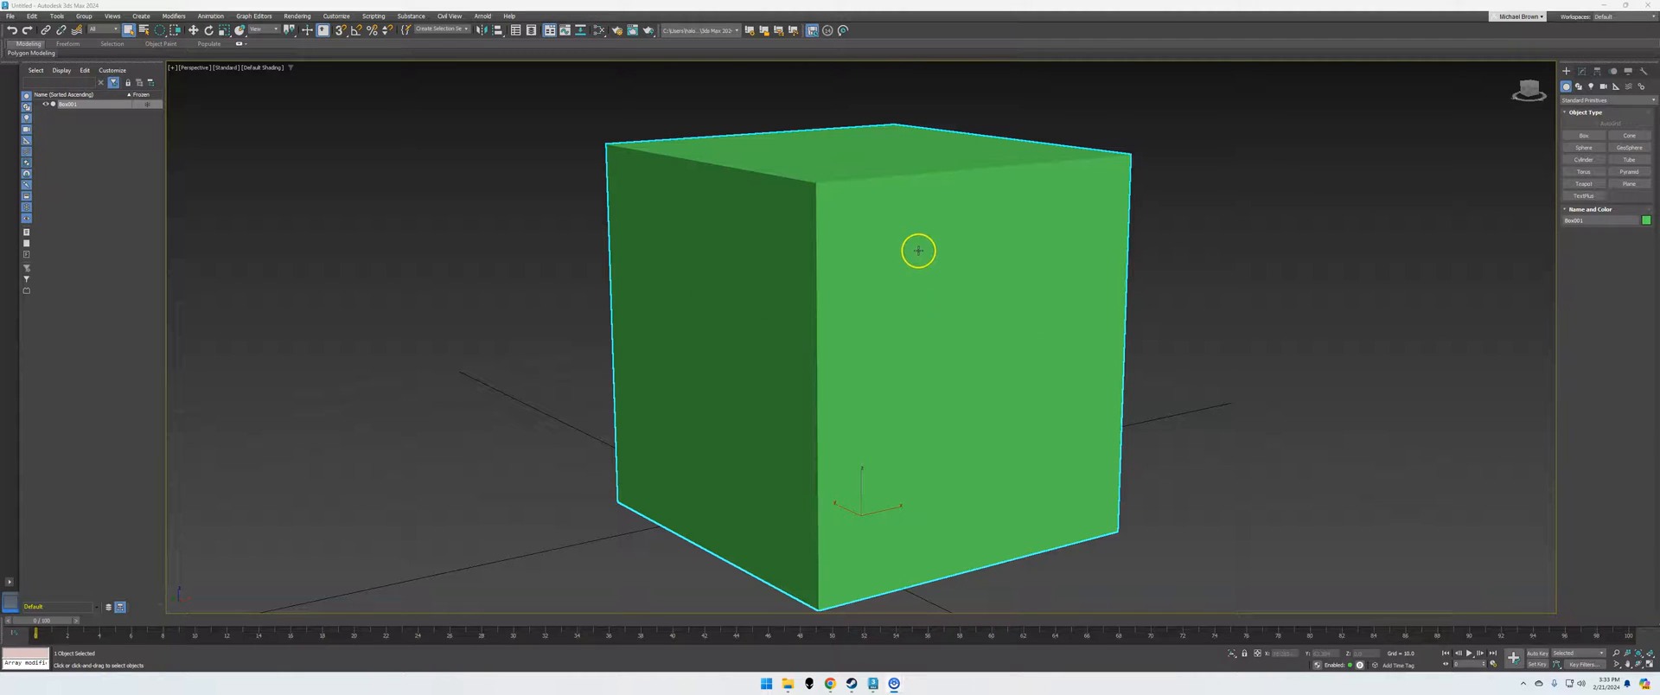
Step: Convert the cube to an Editable Poly from its right-click menu
right_click(919, 251)
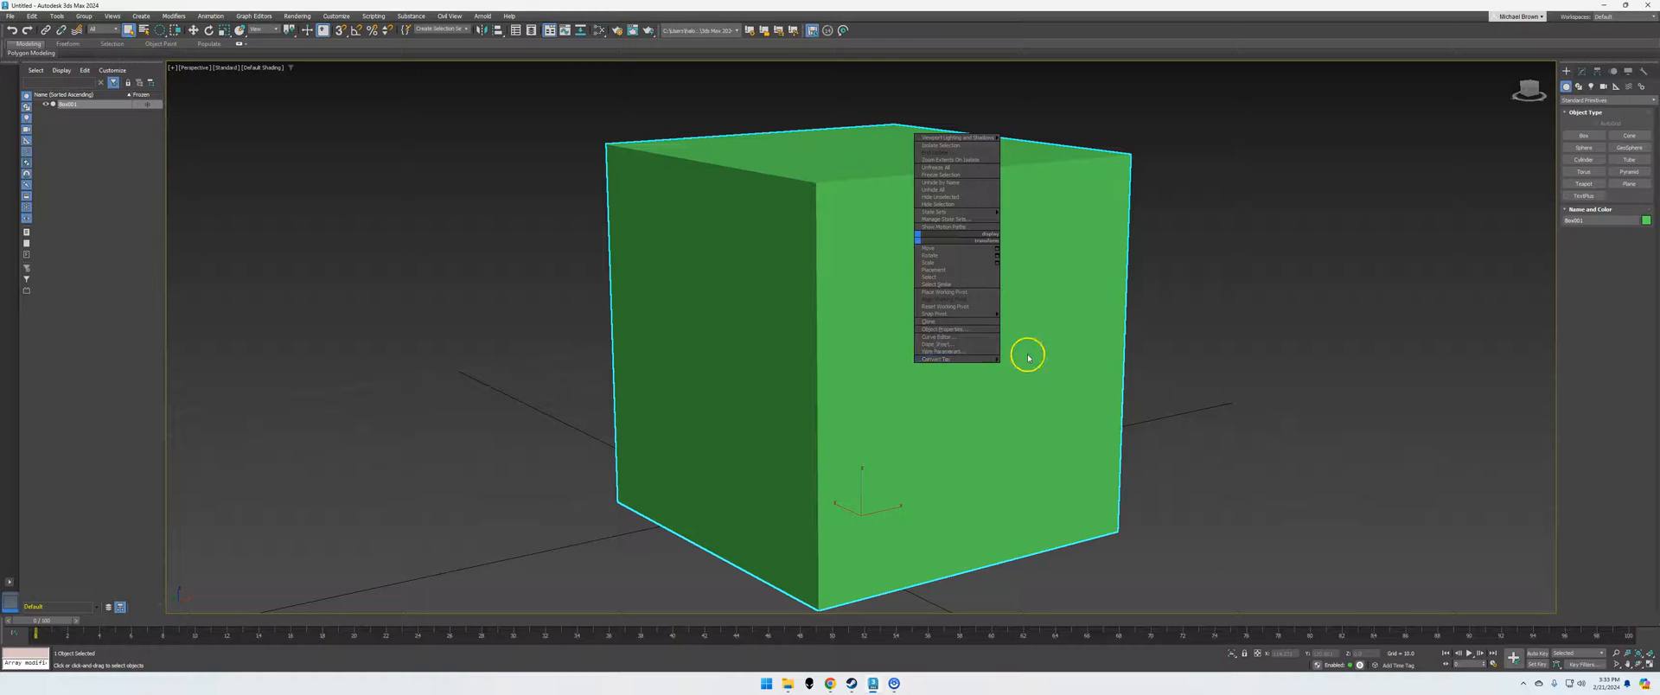
mouse_move(937, 359)
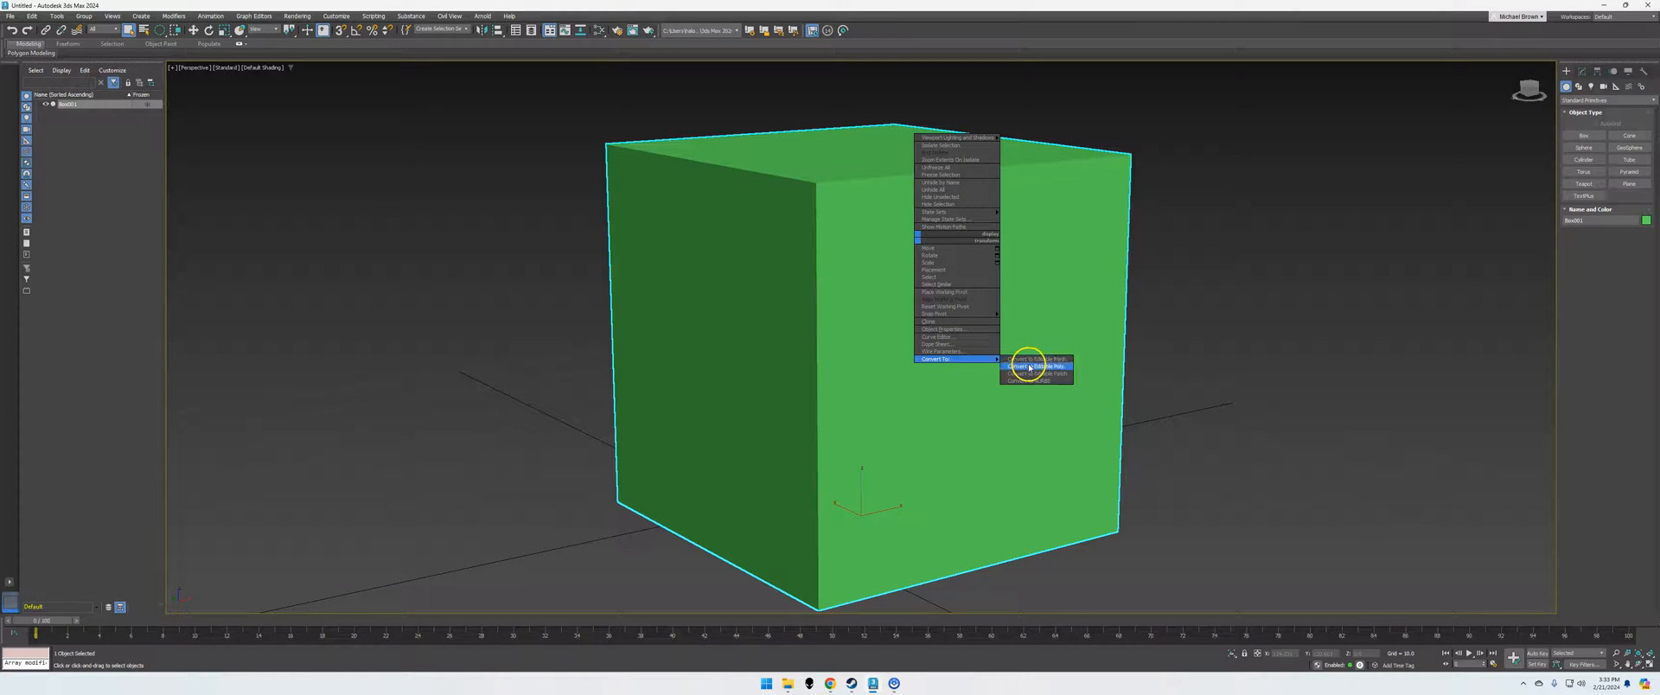
click(1036, 365)
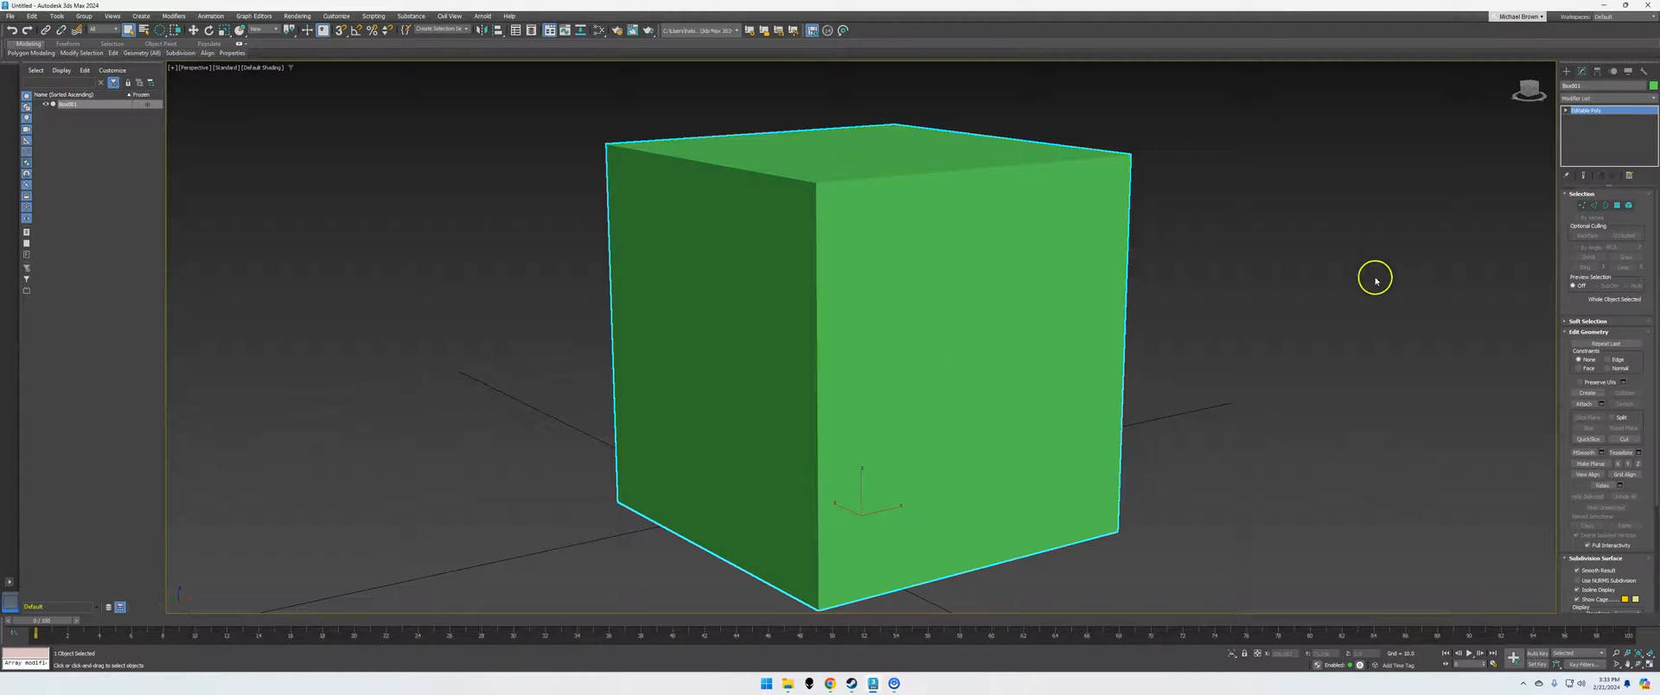
mouse_move(1089, 193)
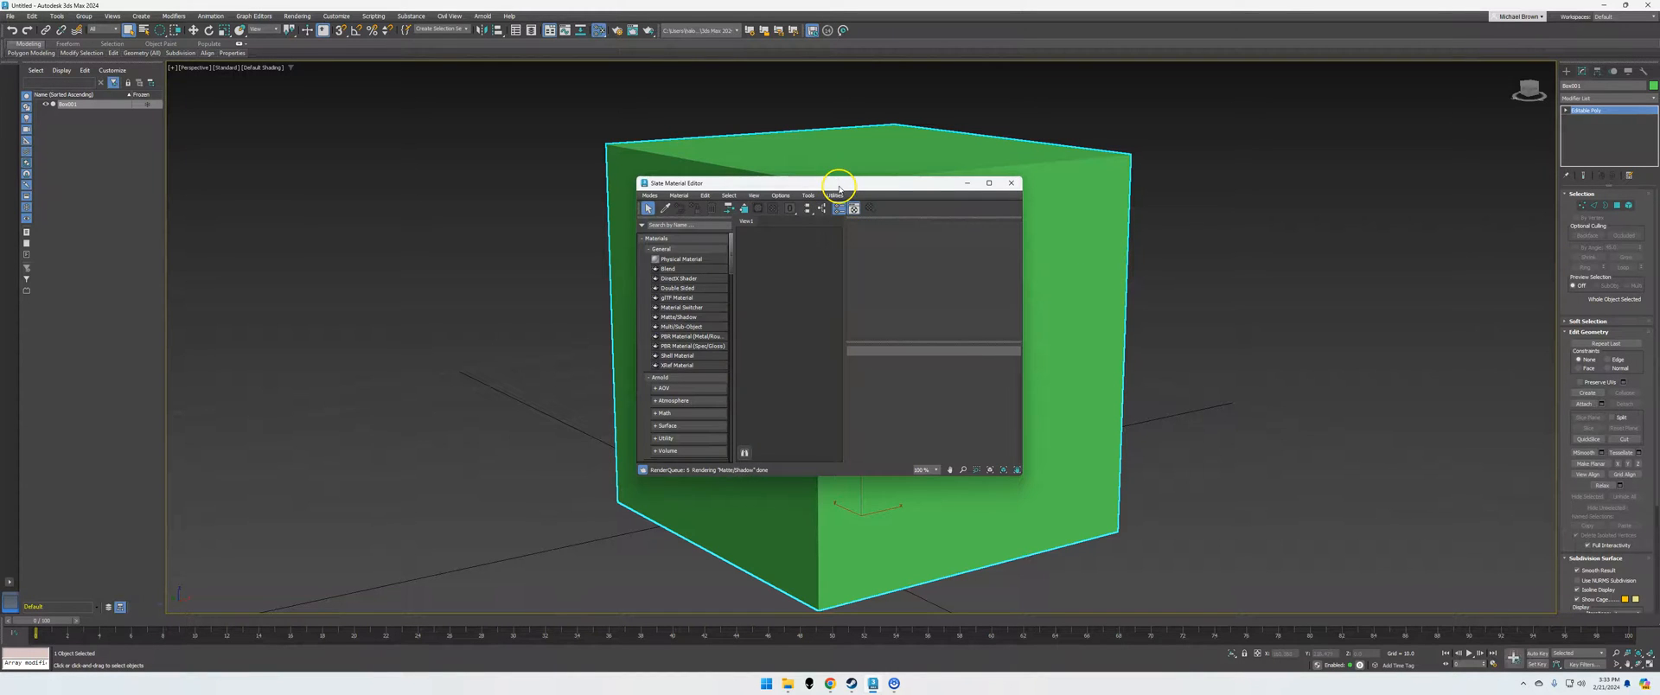
Step: Drag the material editor window aside so the cube stays visible
drag(836, 181, 1216, 208)
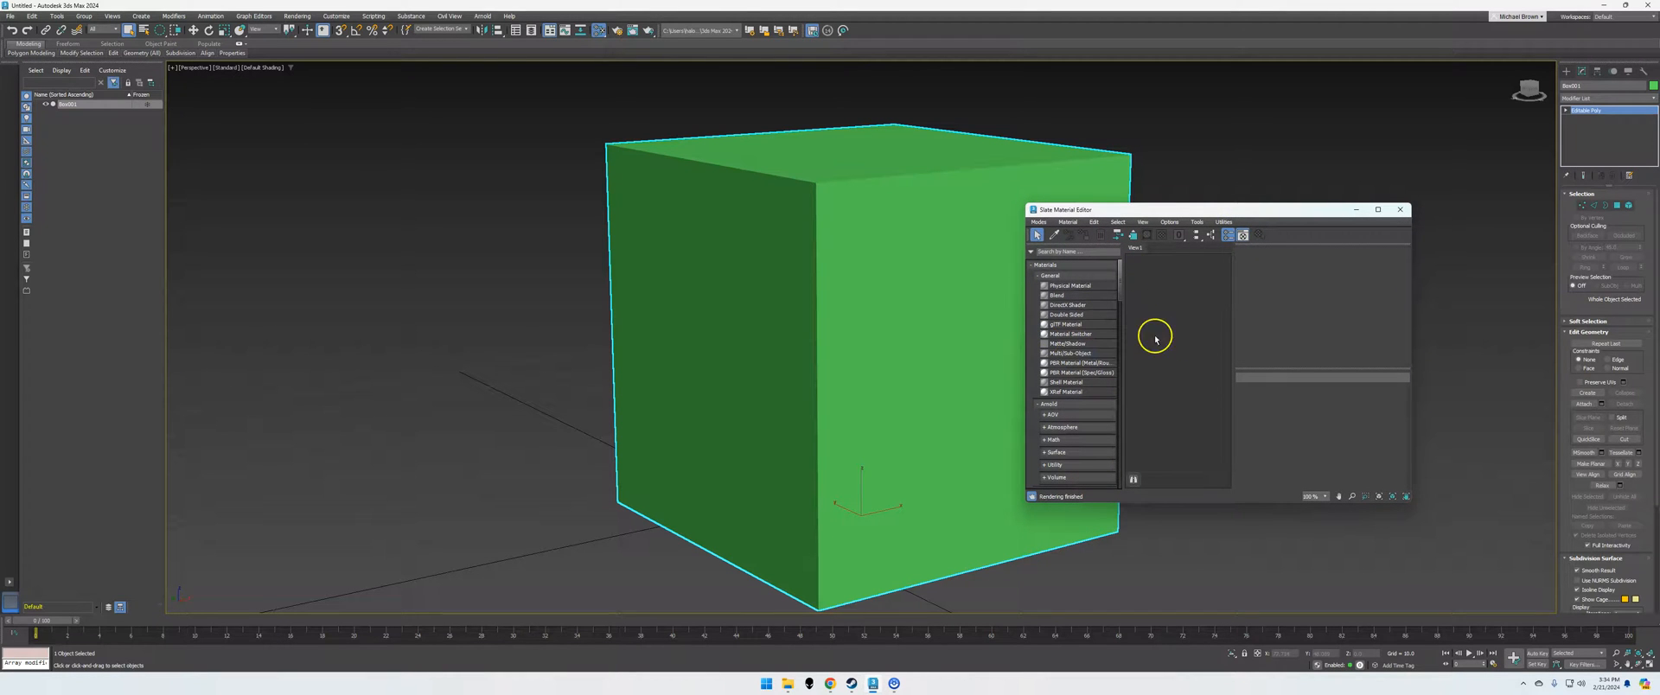
mouse_move(1183, 336)
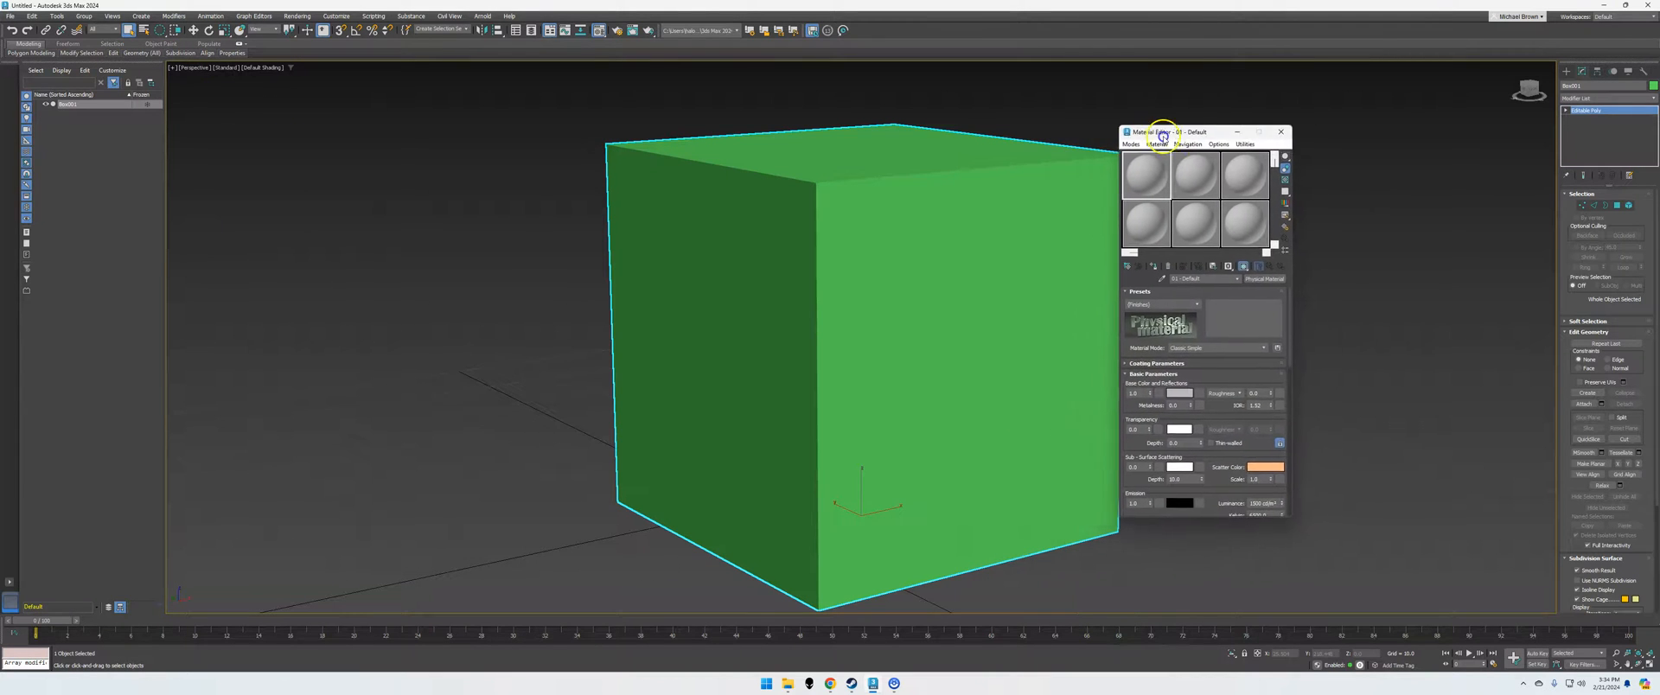
Step: Move the editor aside and set the first material's Base Color to red
drag(1165, 131, 1316, 108)
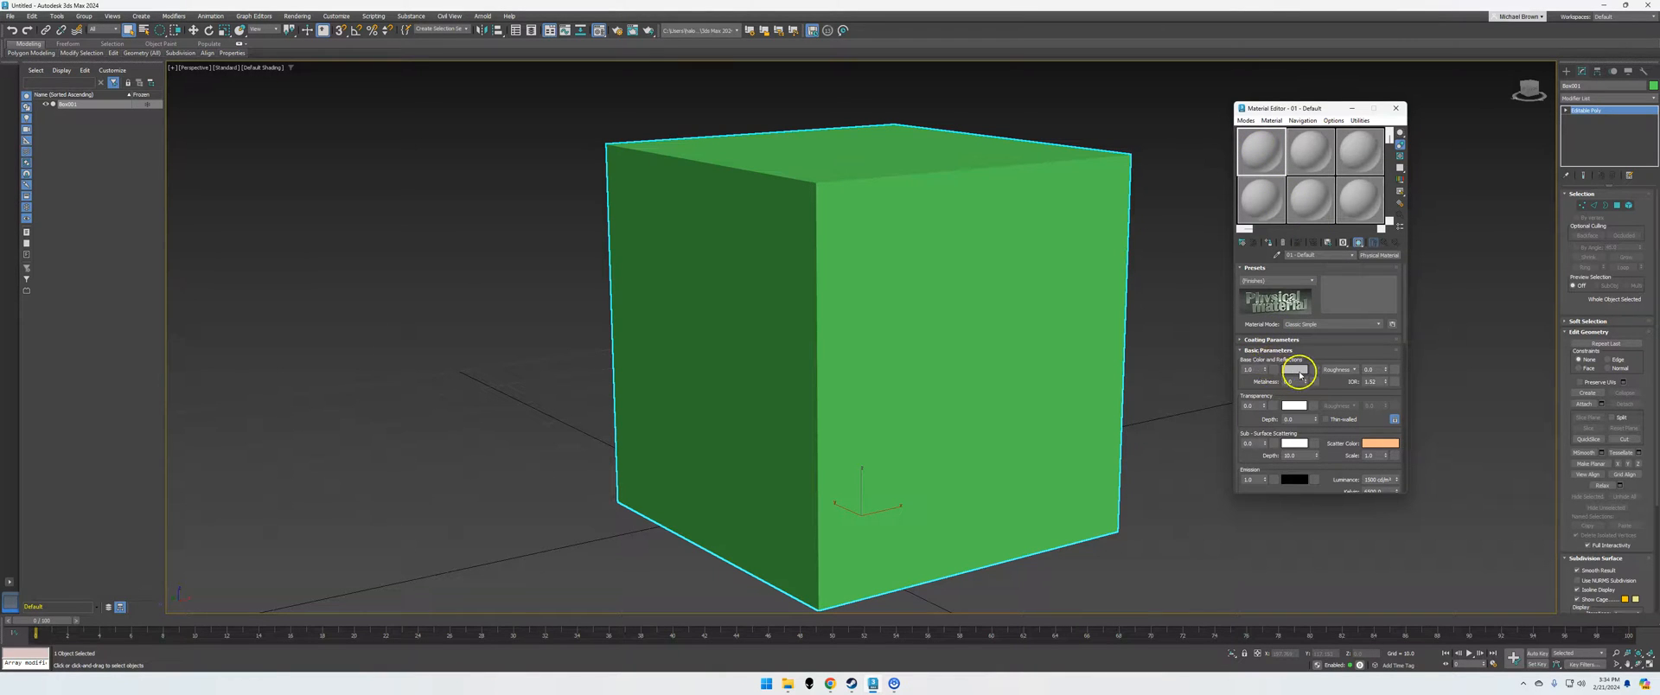
click(1296, 369)
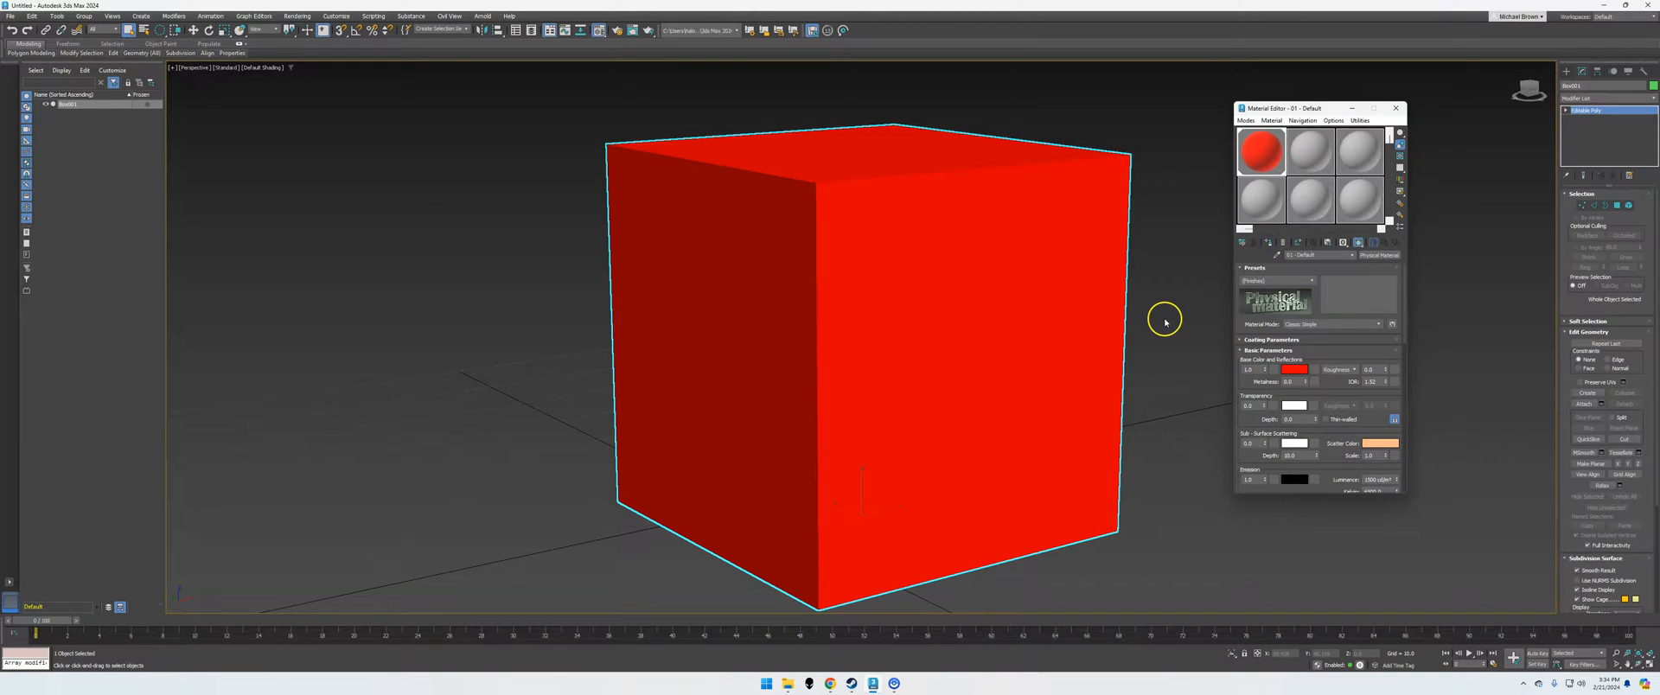
mouse_move(999, 249)
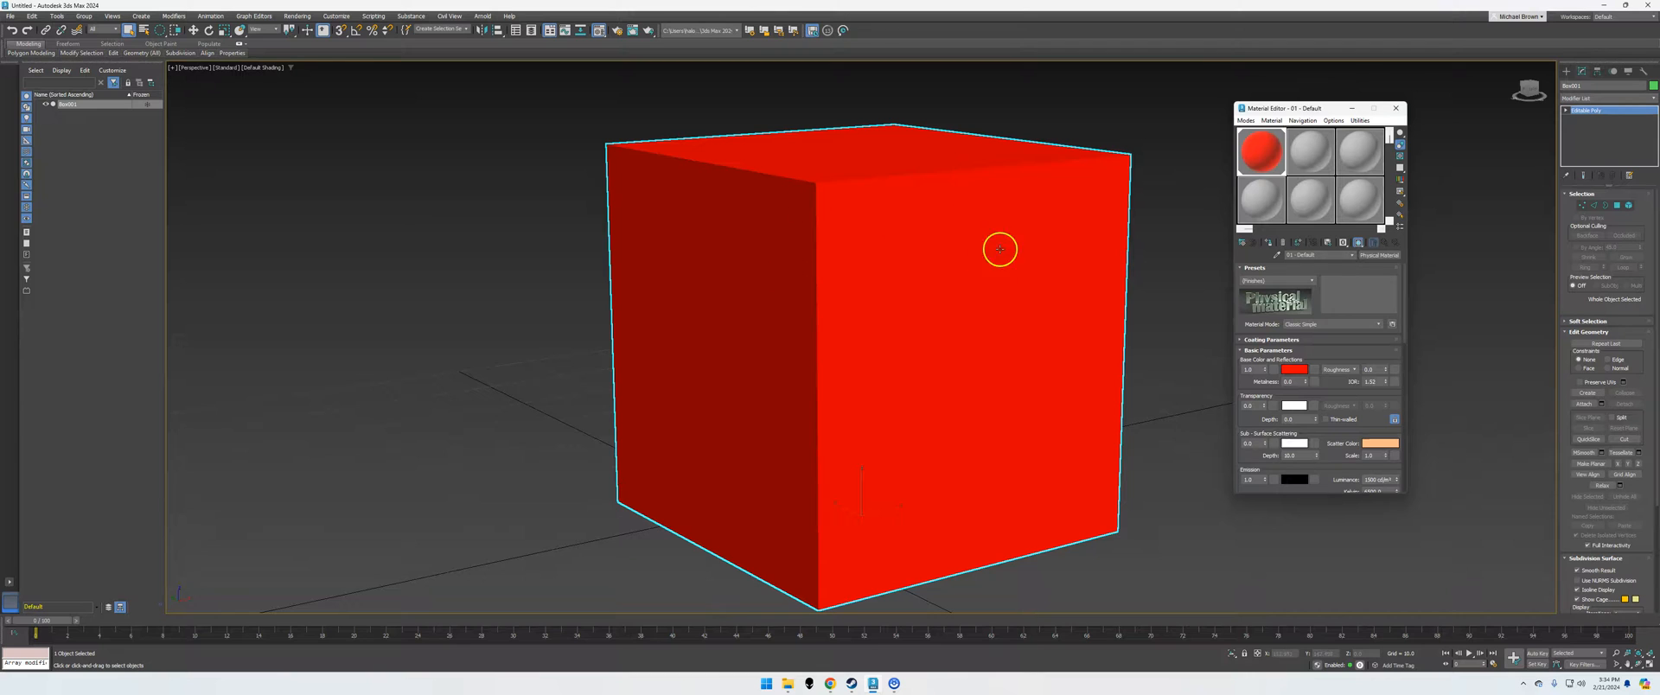
mouse_move(819, 314)
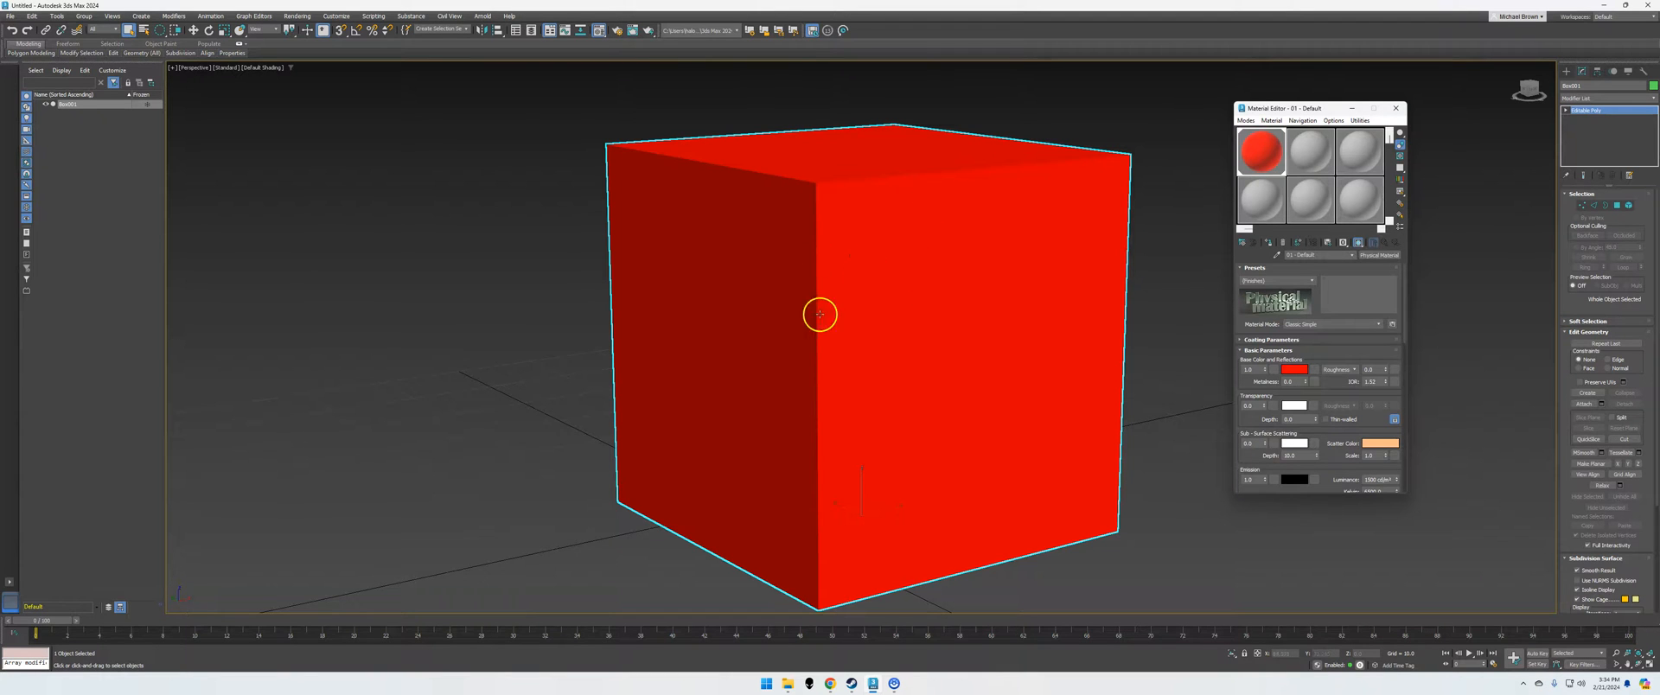
mouse_move(864, 341)
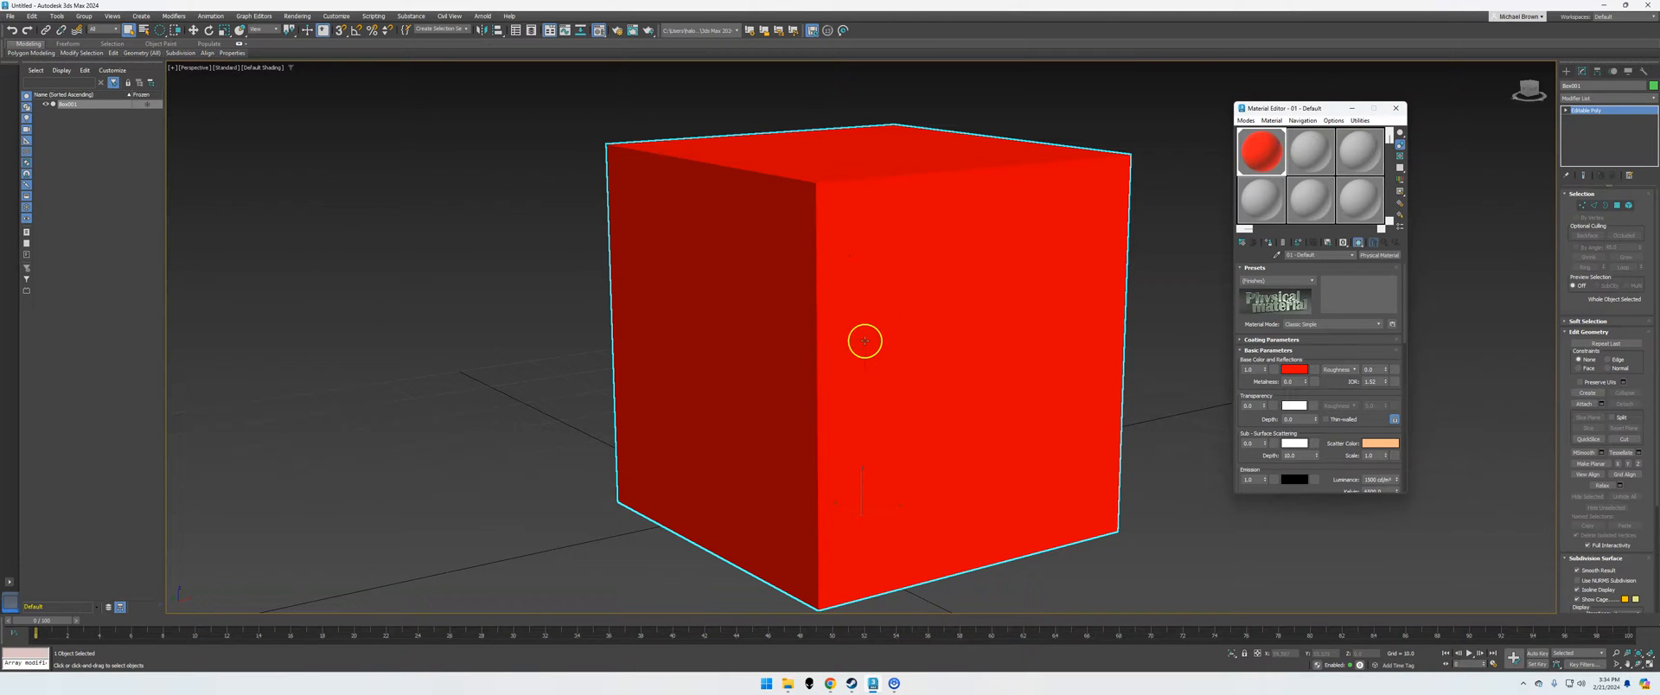
mouse_move(950, 384)
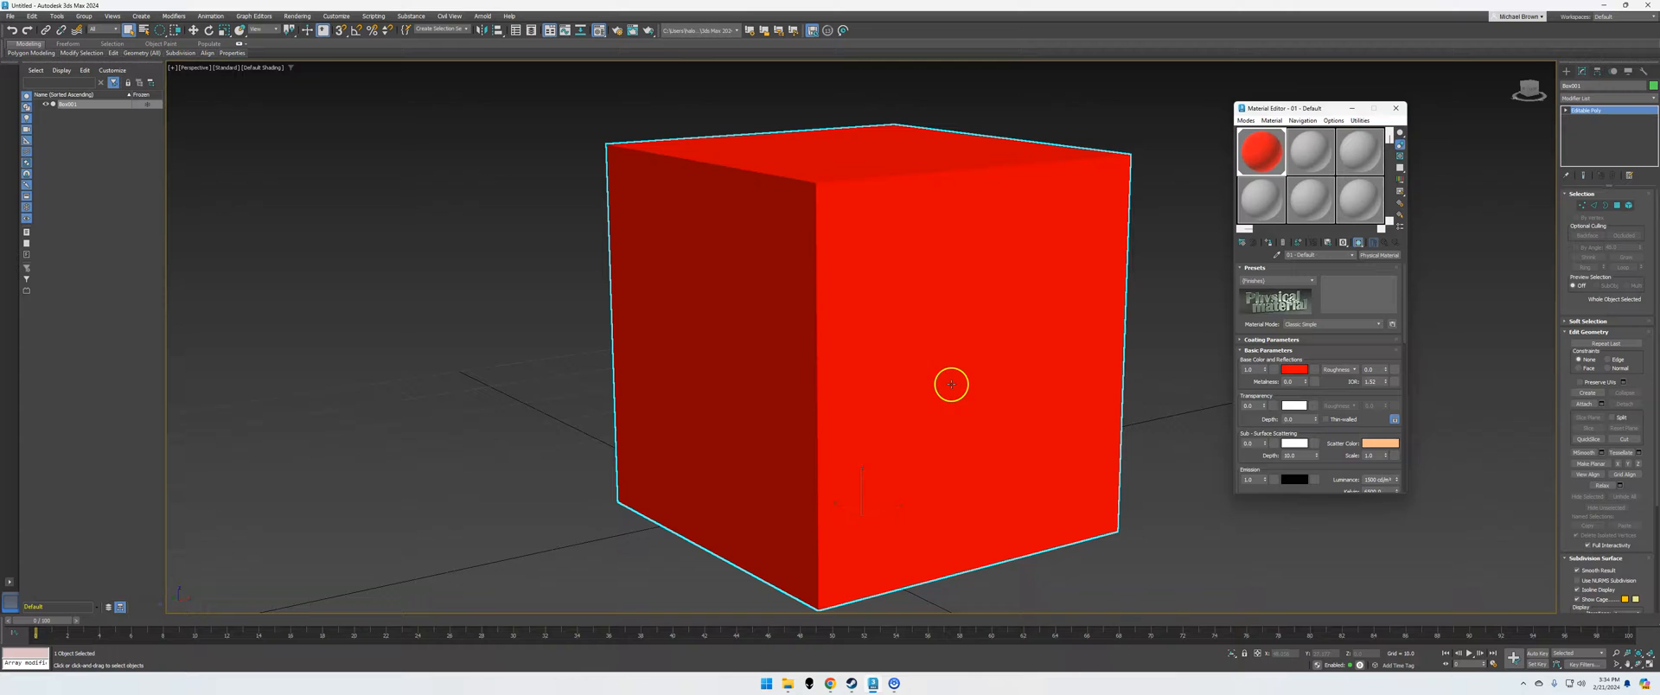
Step: Select the second sample slot and set its Base Color to white
click(1311, 147)
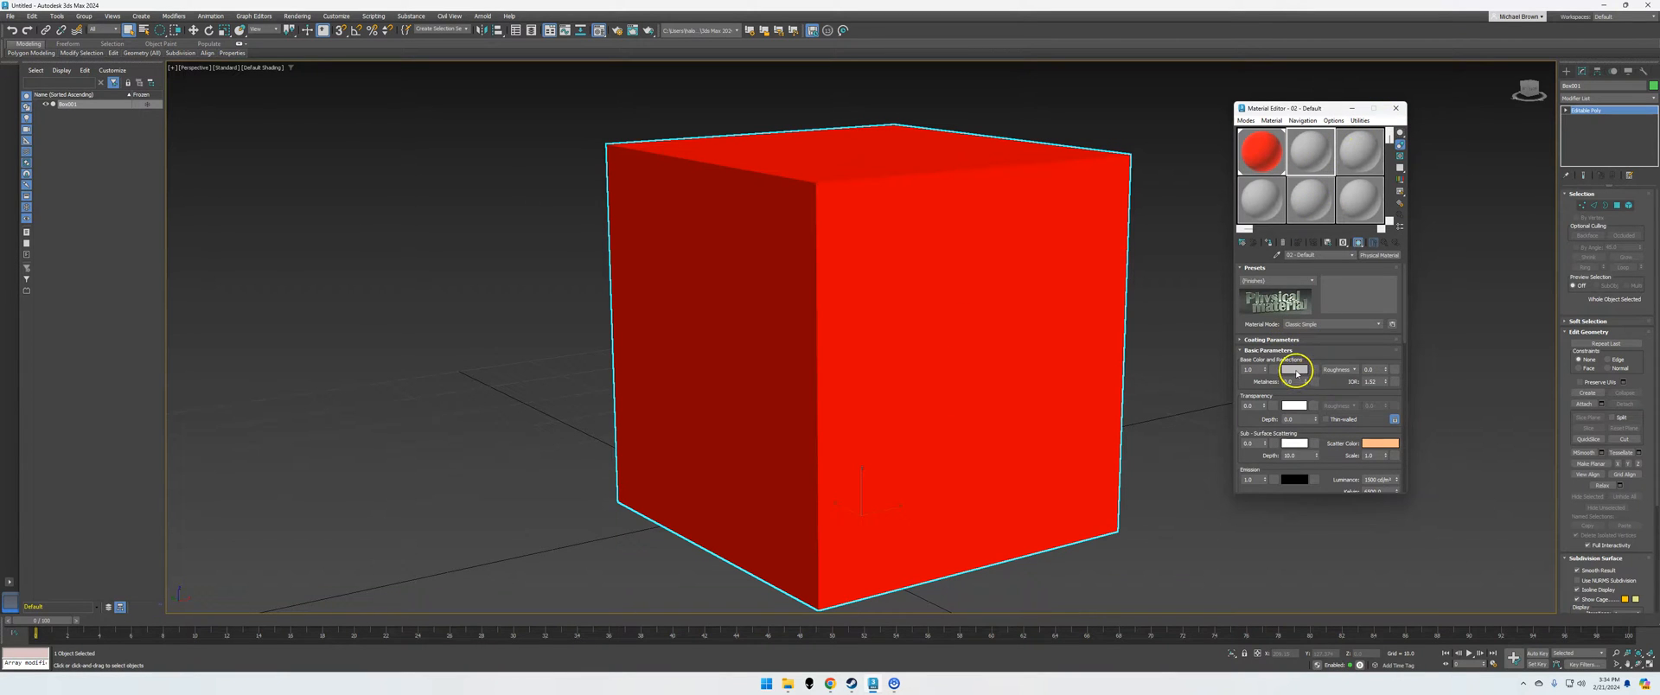
click(1293, 370)
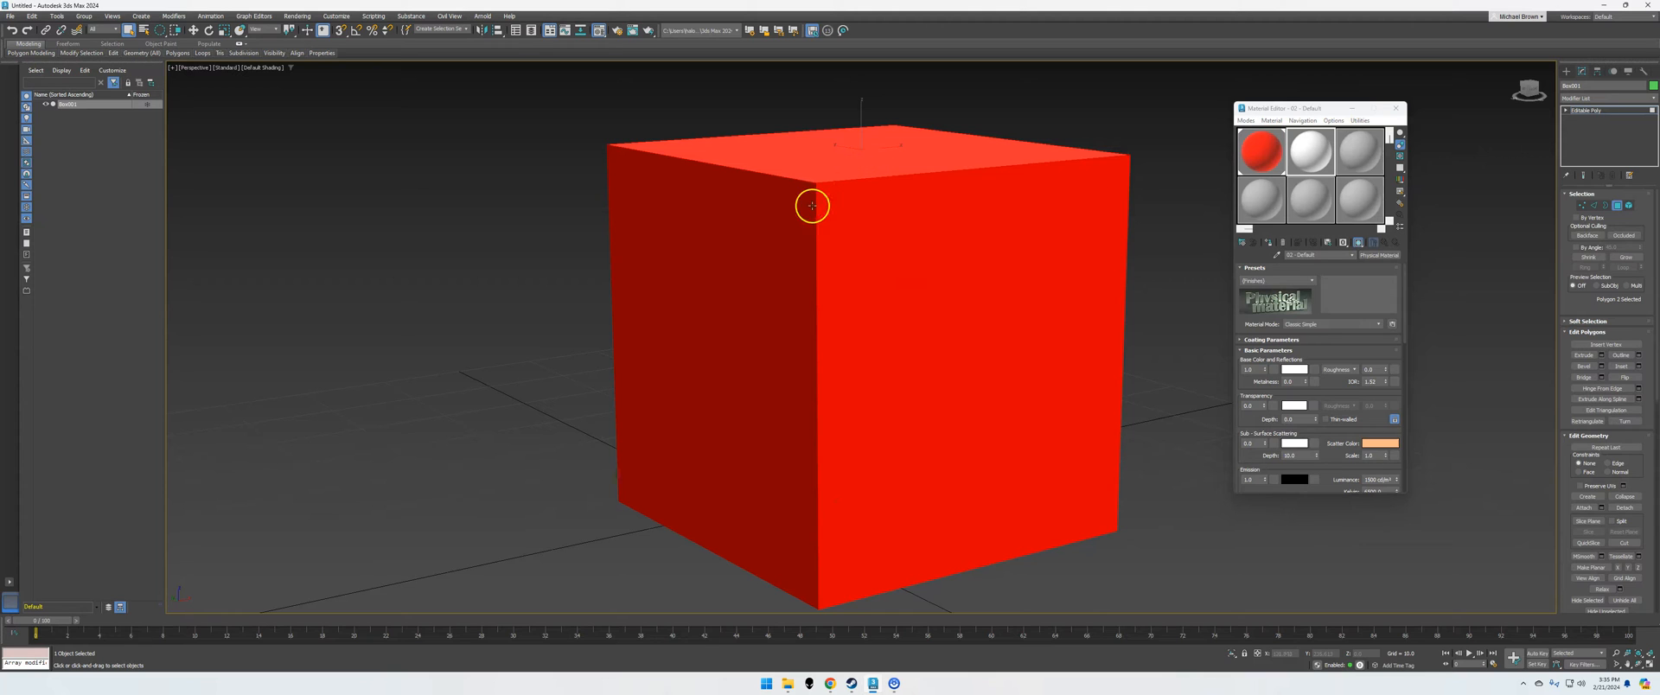
Step: Select the cube faces that should receive the white material
click(812, 205)
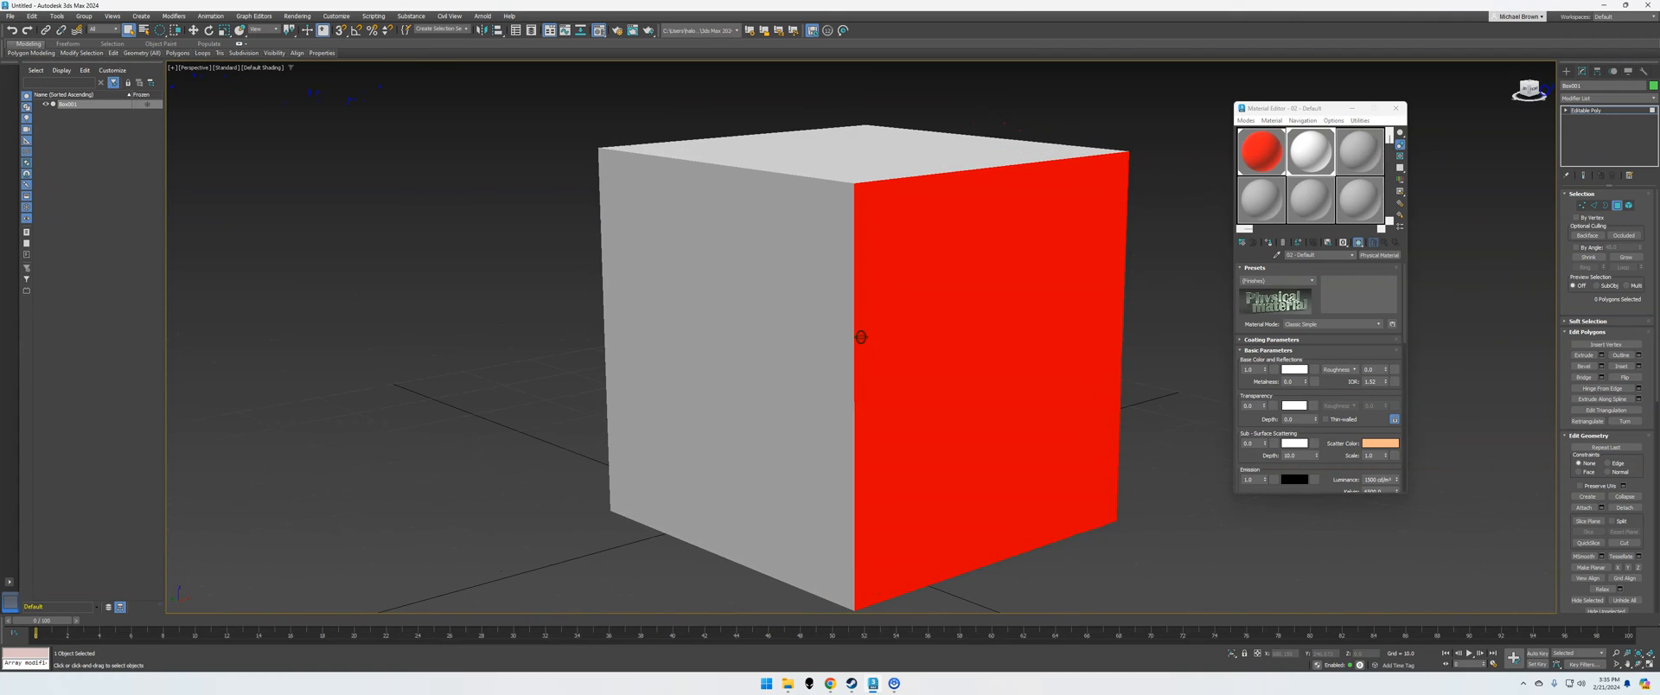
mouse_move(1428, 128)
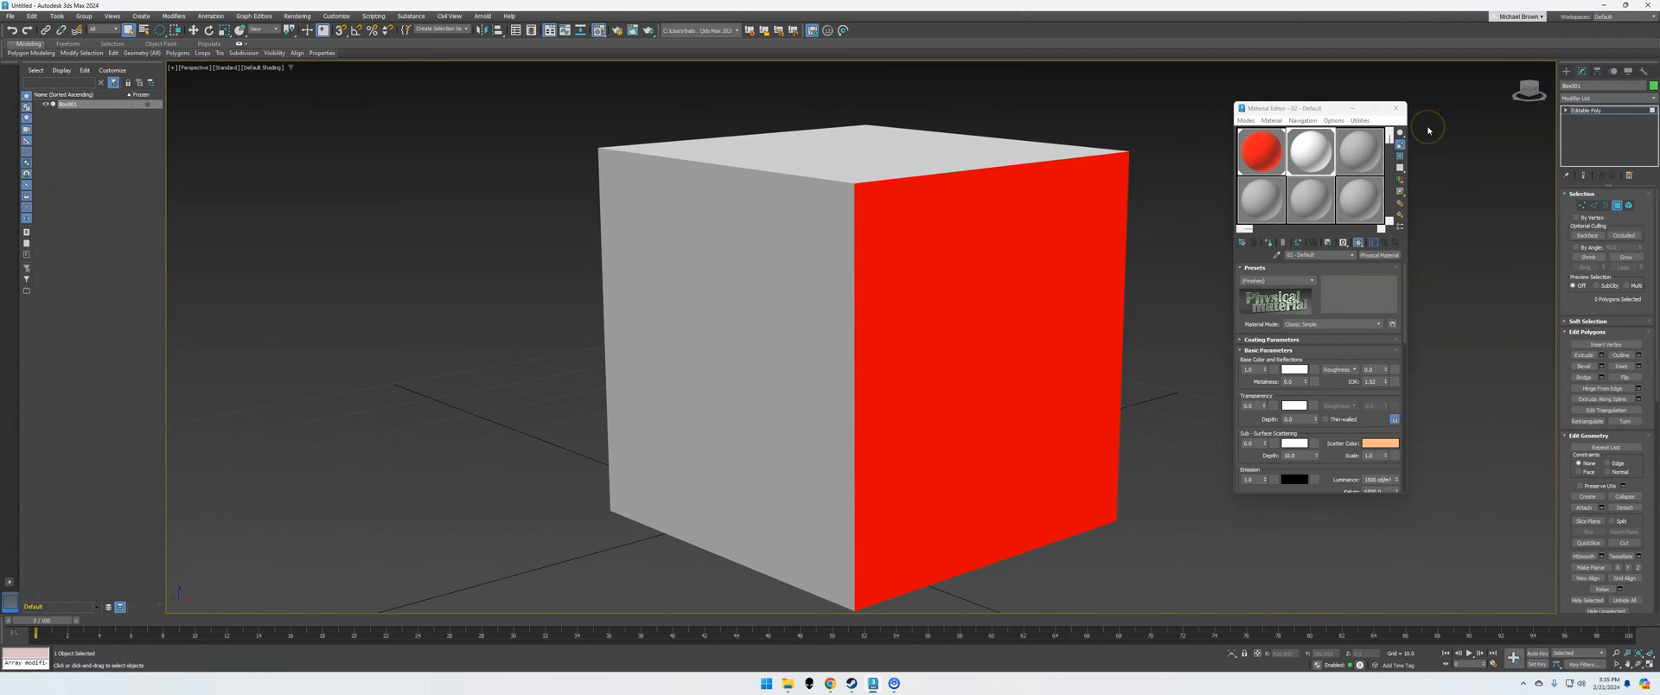